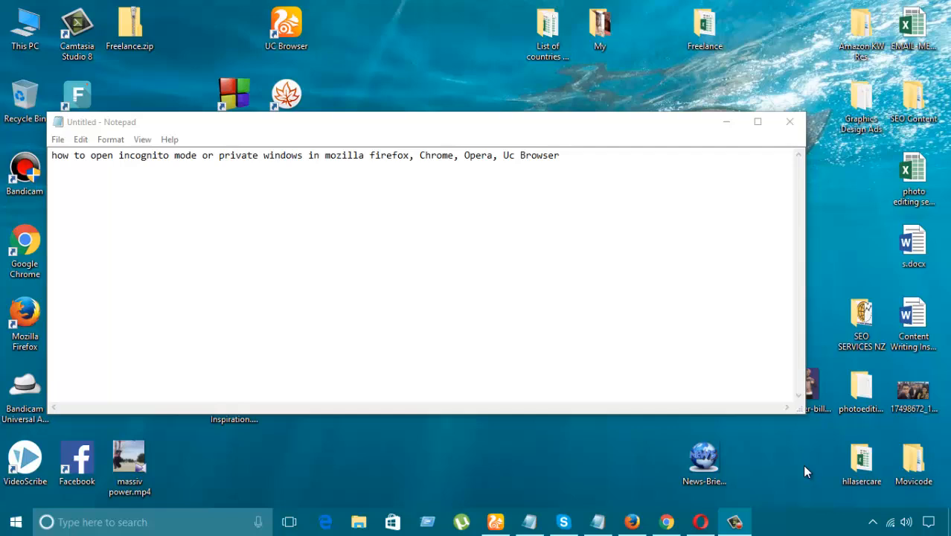
{"action": "mouse_move", "coordinate": [252, 185]}
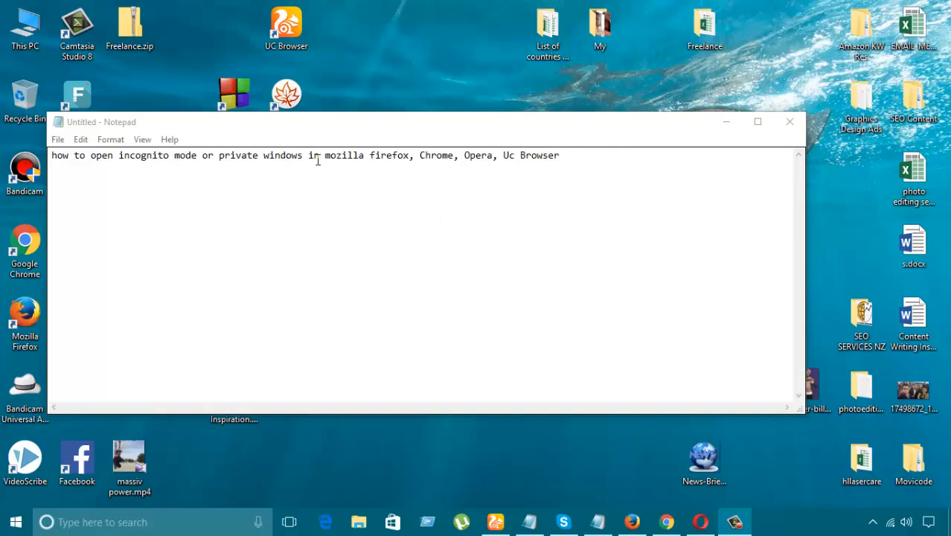
- Highlight 'mozilla firefox, Chrome, Opera, Uc Browser' in Notepad and switch to Firefox
{"action": "left_click_drag", "start_coordinate": [323, 155], "coordinate": [560, 155]}
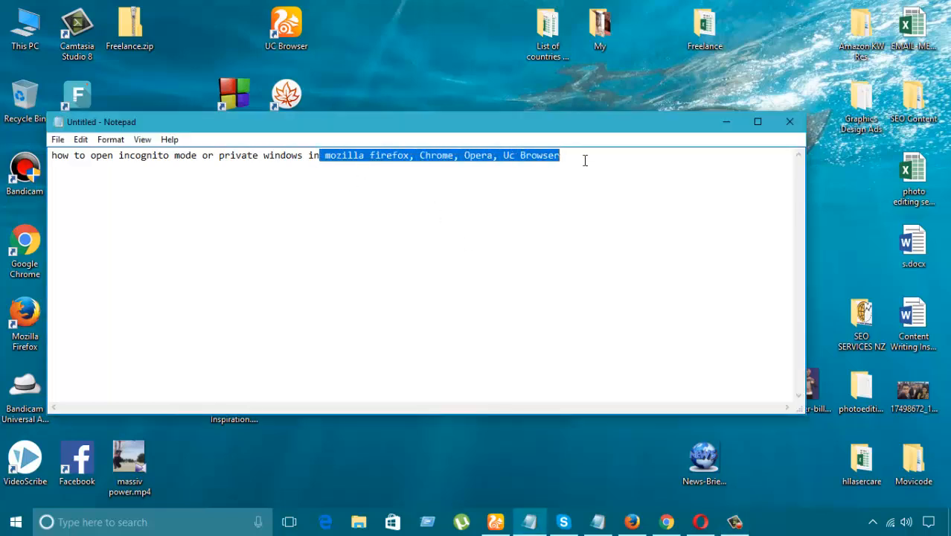
{"action": "left_click", "coordinate": [584, 156]}
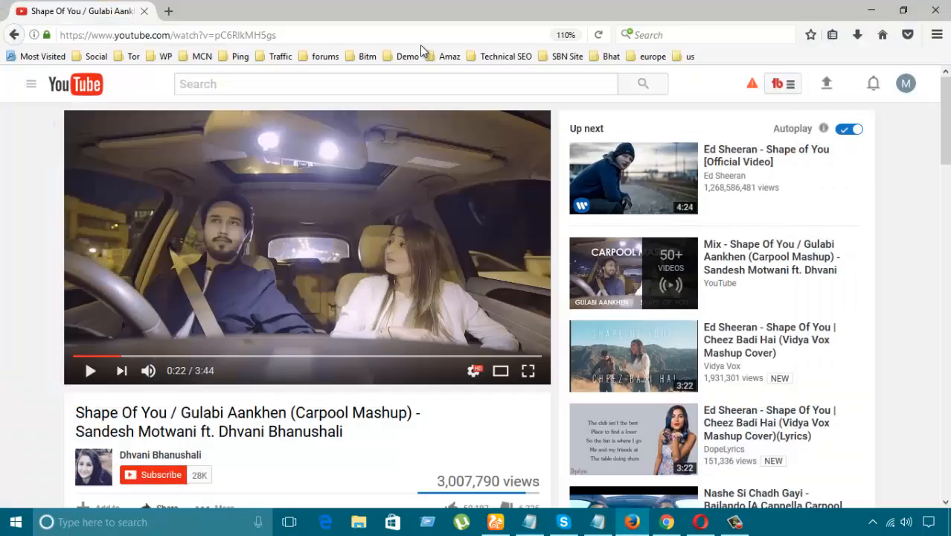
- Replace the YouTube tab with a blank tab and open a new Firefox private window
{"action": "left_click", "coordinate": [173, 10]}
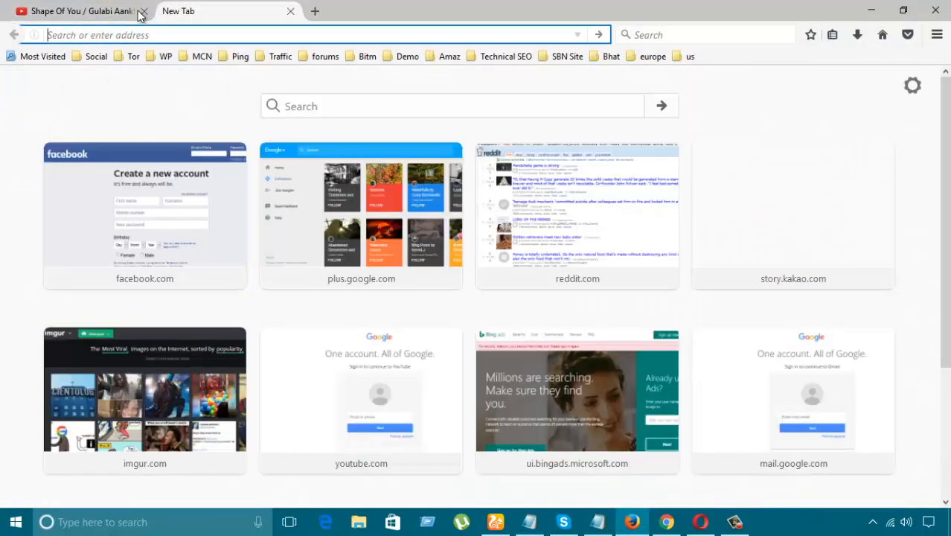
{"action": "left_click", "coordinate": [147, 11]}
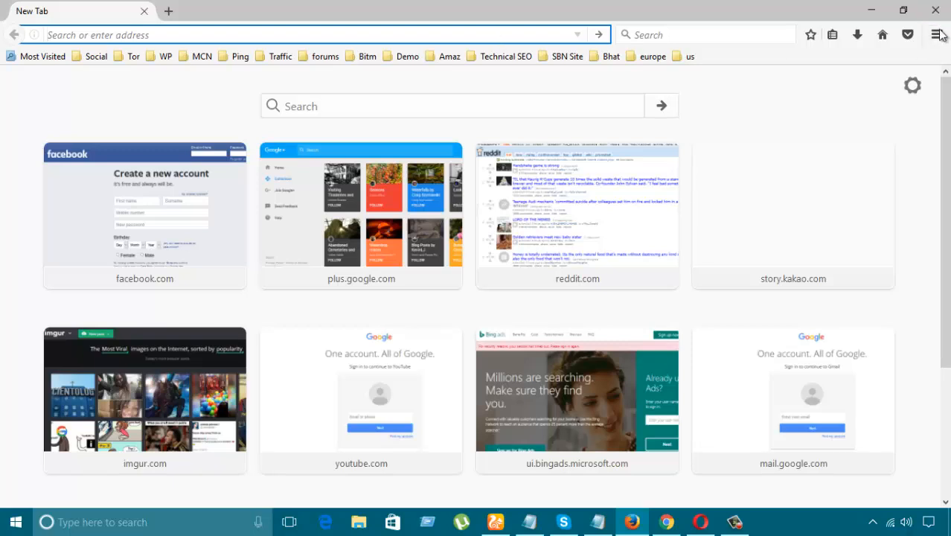
{"action": "left_click", "coordinate": [937, 33]}
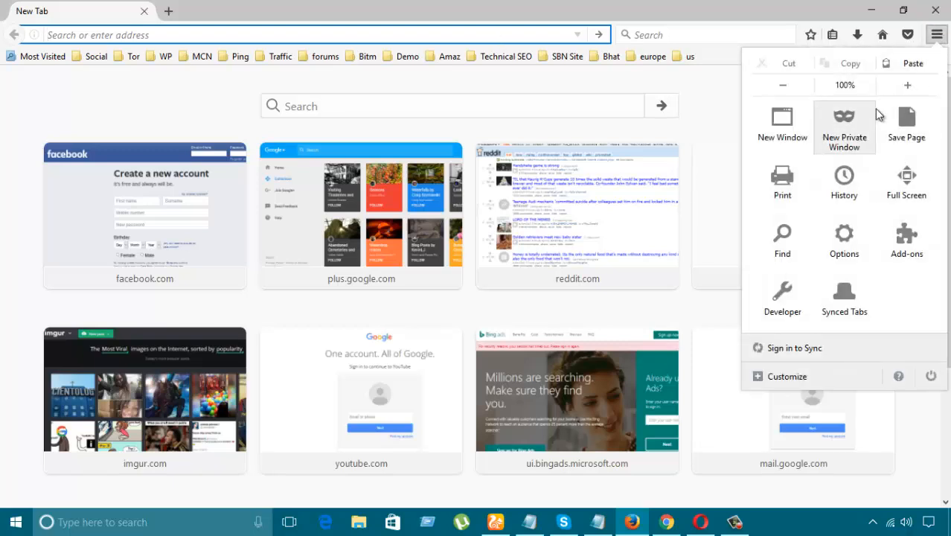
{"action": "mouse_move", "coordinate": [843, 122]}
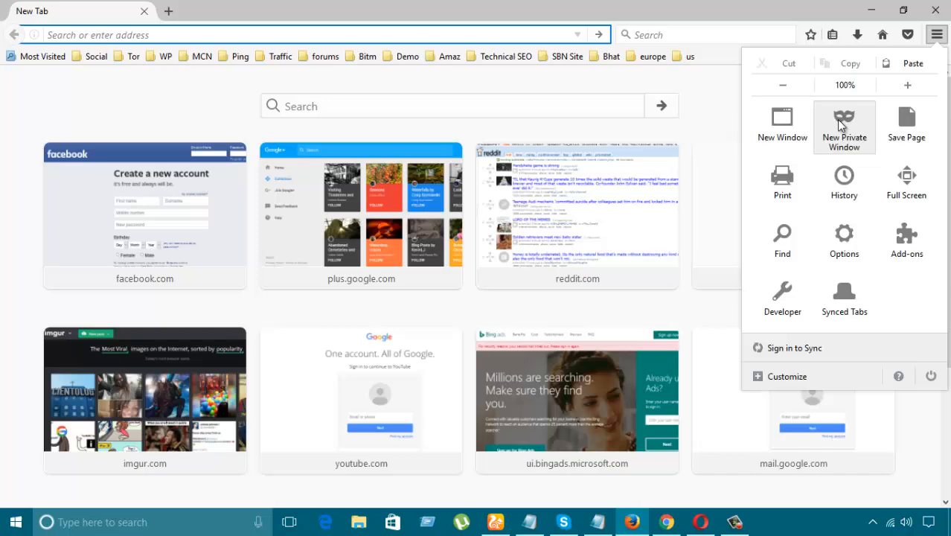
{"action": "left_click", "coordinate": [843, 123]}
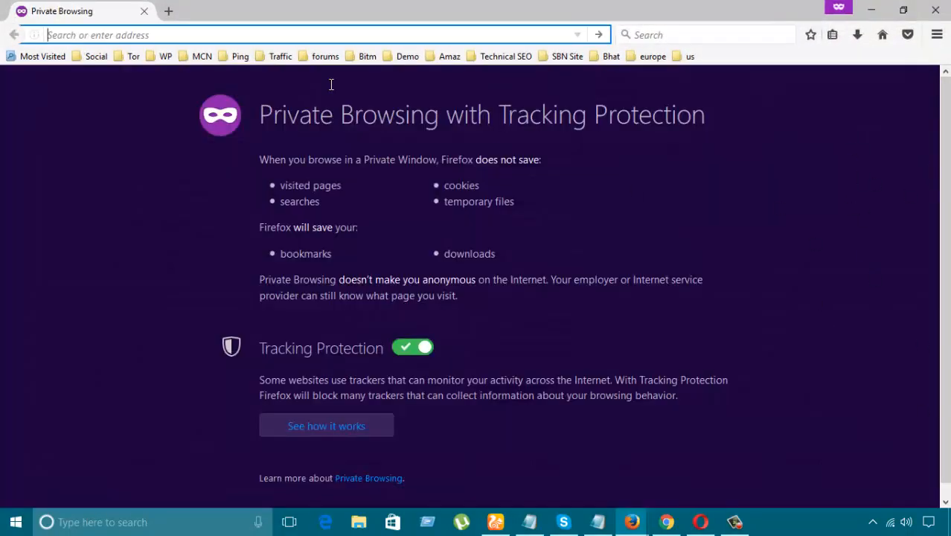
{"action": "mouse_move", "coordinate": [276, 70]}
{"action": "type", "text": "https://www.youtube.com"}
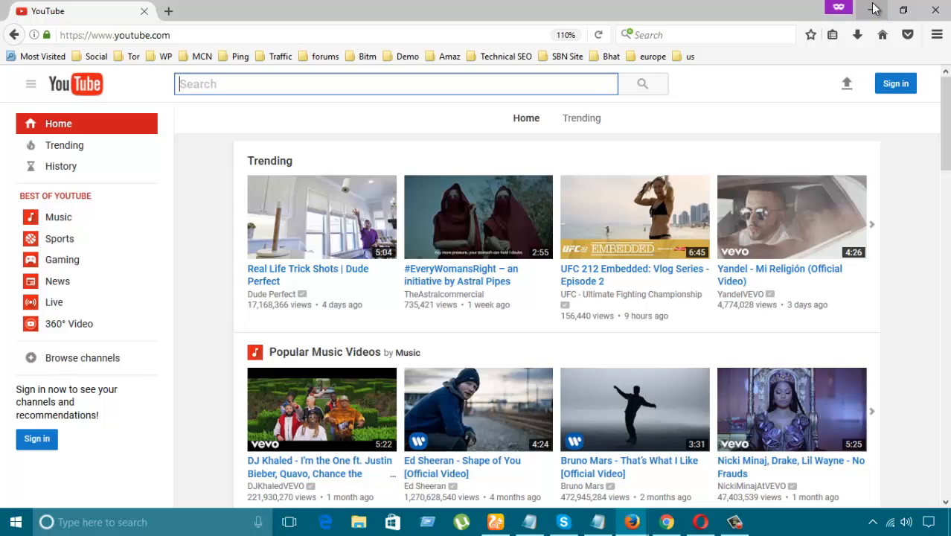
- Minimize the private YouTube window to bring the Notepad note back
{"action": "left_click", "coordinate": [933, 34]}
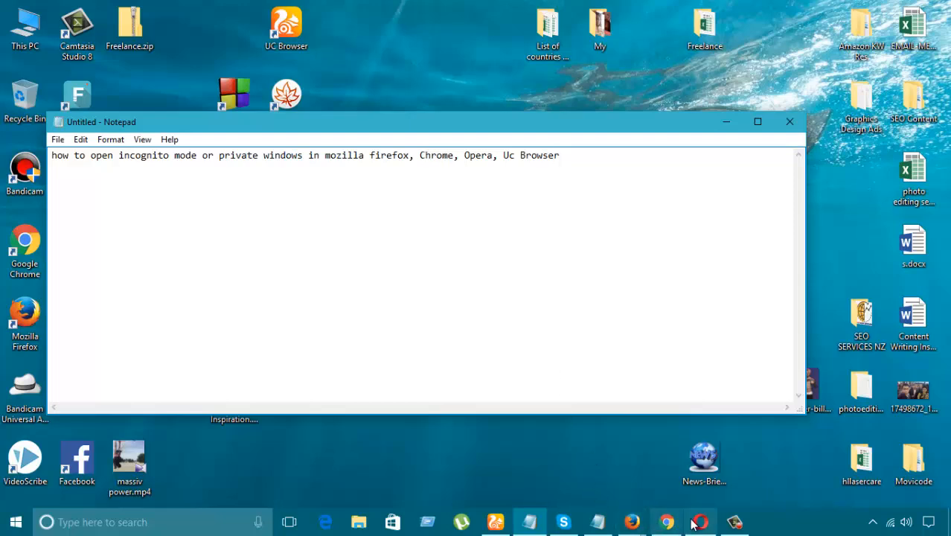
- Switch to Chrome, add a blank tab, and open a new incognito window
{"action": "left_click", "coordinate": [665, 521]}
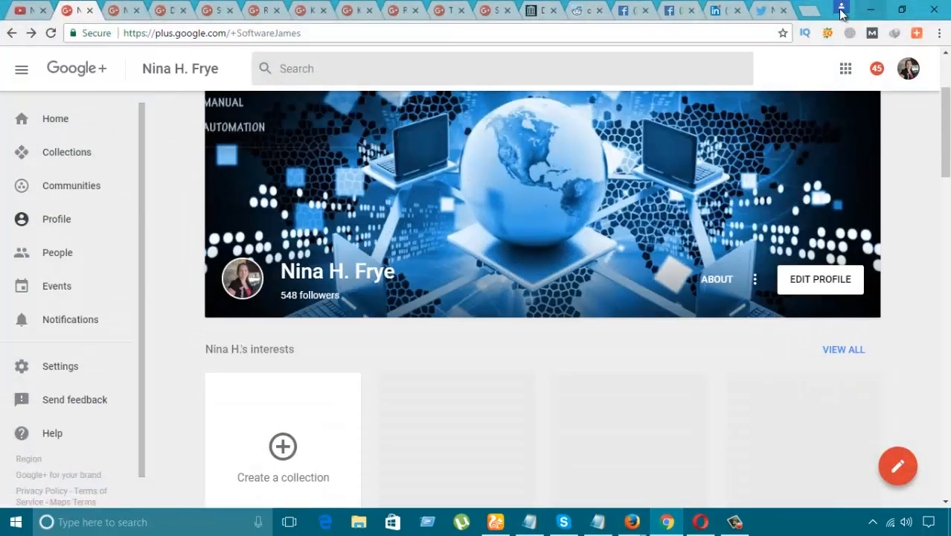
{"action": "left_click", "coordinate": [812, 10]}
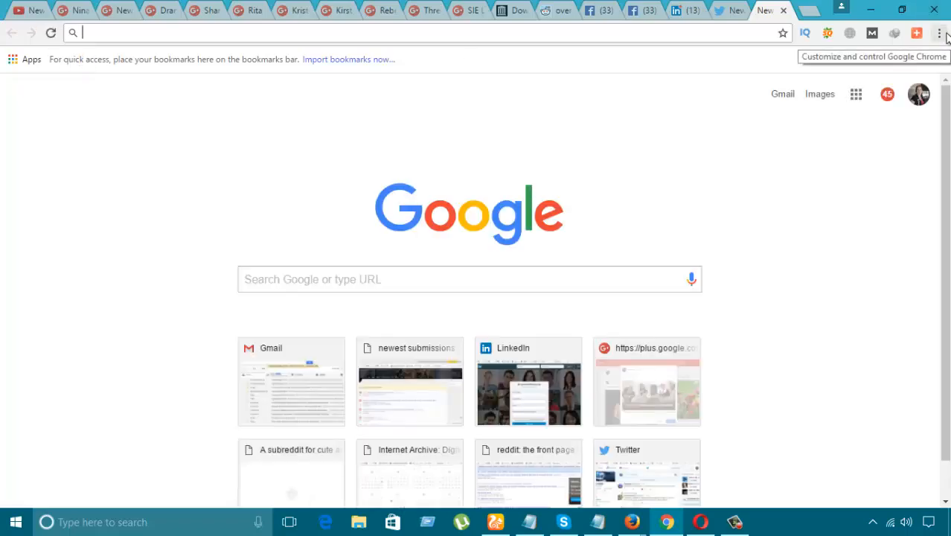
{"action": "left_click", "coordinate": [939, 33]}
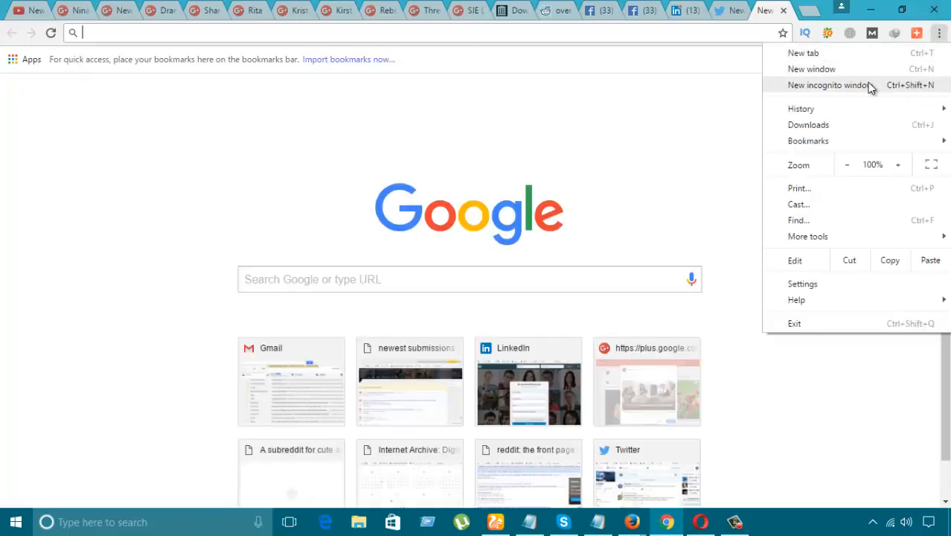
{"action": "mouse_move", "coordinate": [874, 94]}
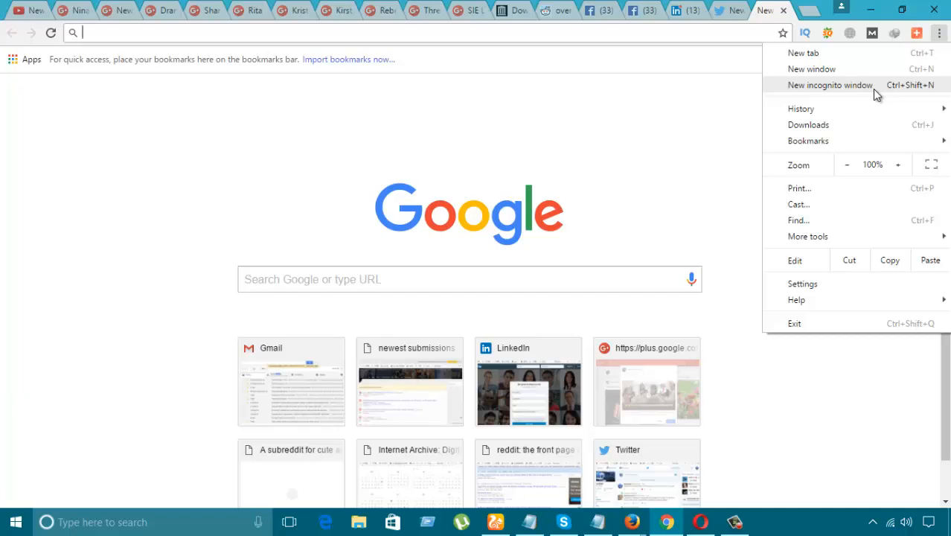
{"action": "left_click", "coordinate": [830, 84]}
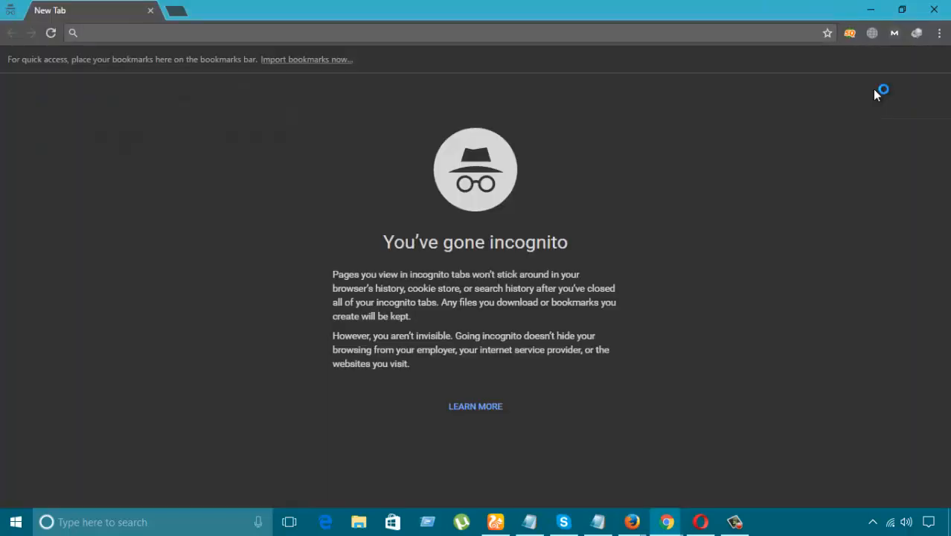
{"action": "mouse_move", "coordinate": [367, 245]}
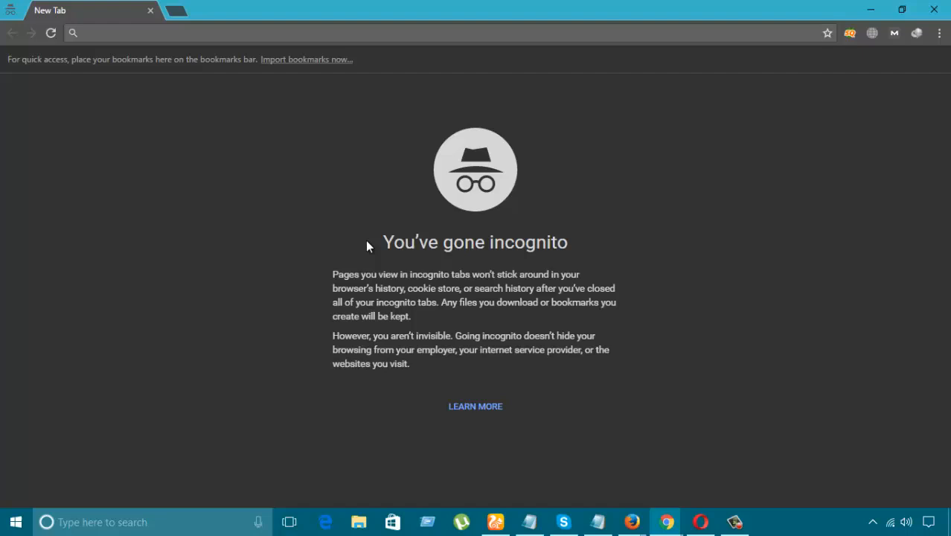
{"action": "mouse_move", "coordinate": [886, 10]}
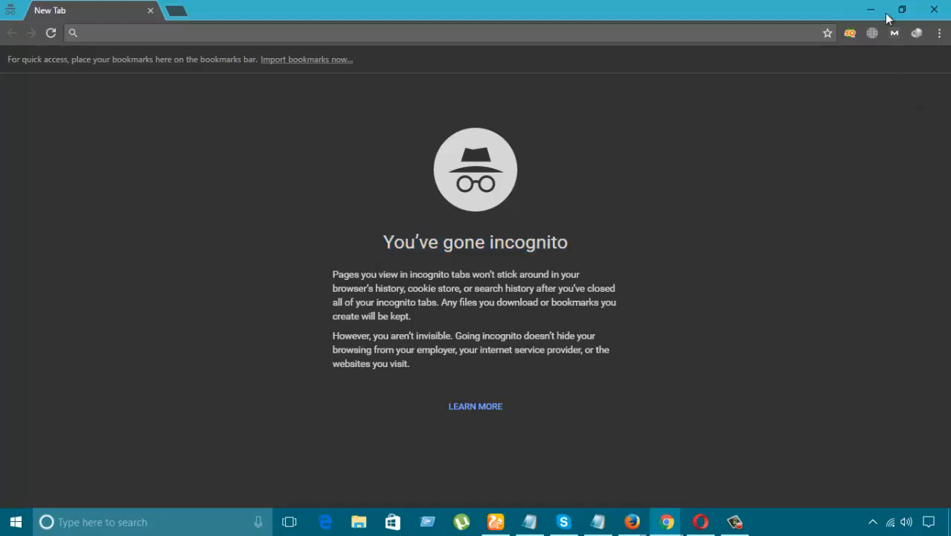
{"action": "mouse_move", "coordinate": [874, 9]}
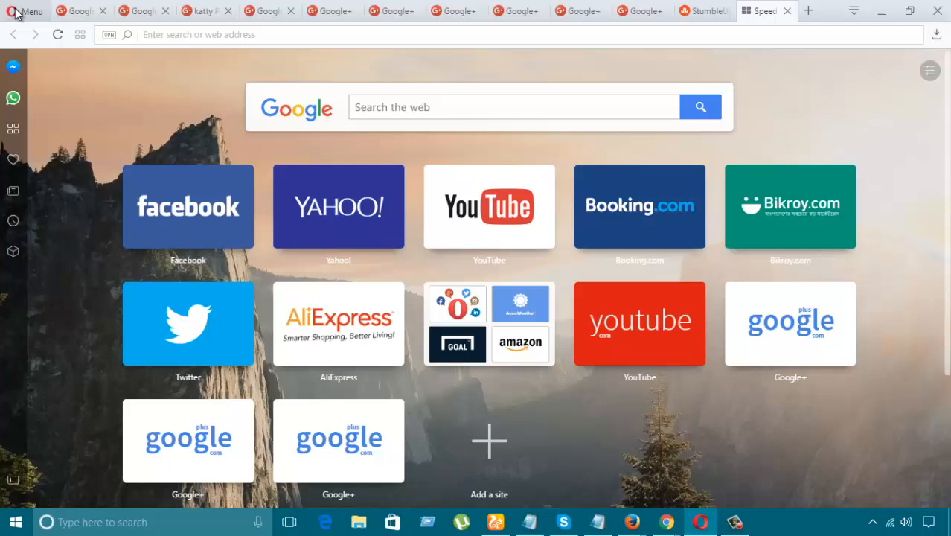
- Choose New private window from Opera's main menu
{"action": "left_click", "coordinate": [13, 11]}
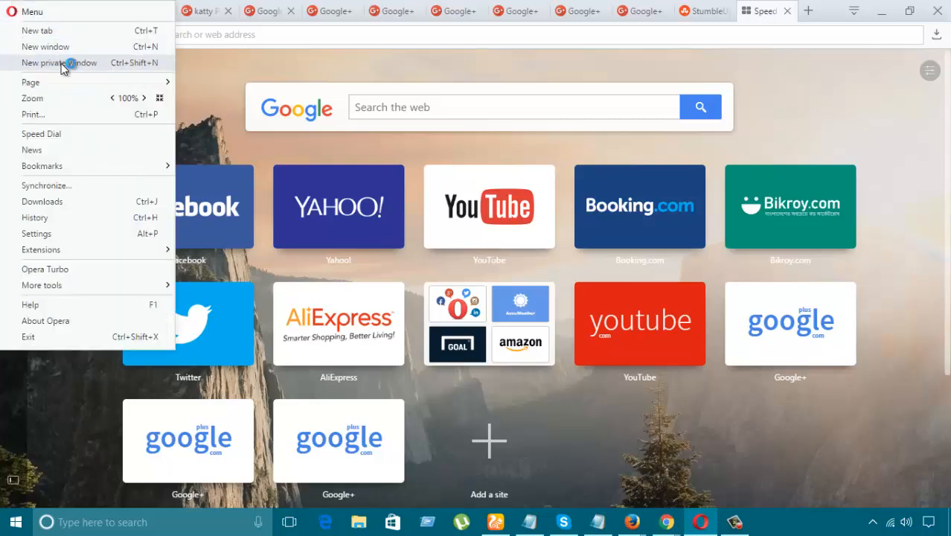
{"action": "left_click", "coordinate": [59, 62]}
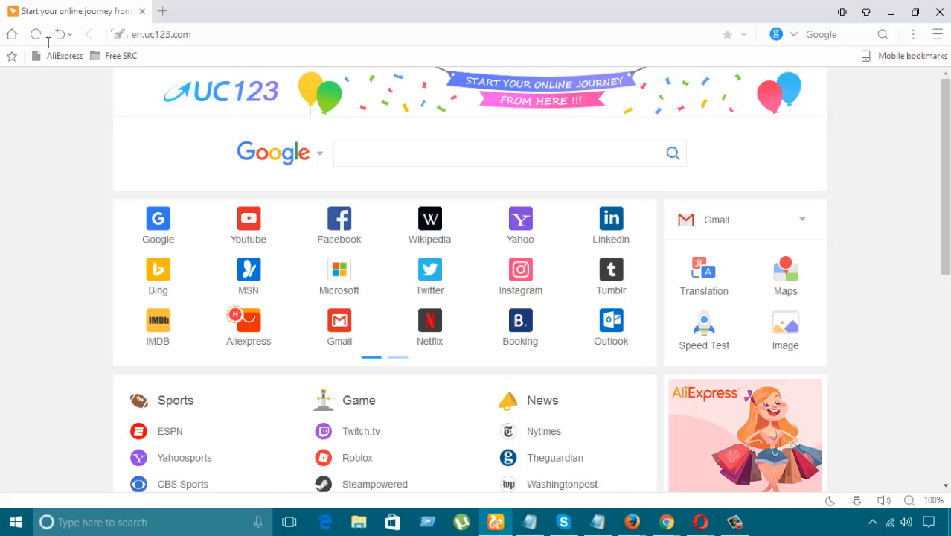
- Choose Incognito beside New window in UC Browser's main menu
{"action": "left_click", "coordinate": [939, 34]}
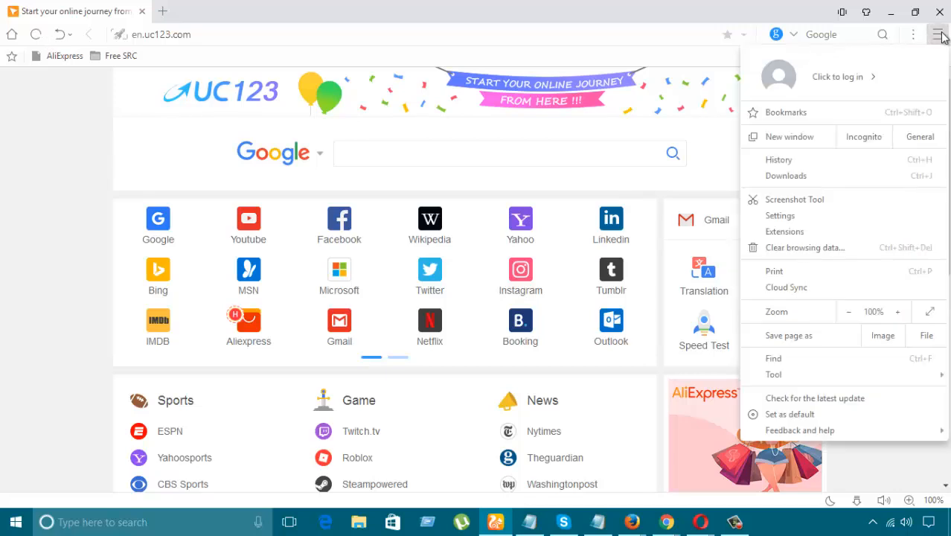
{"action": "left_click", "coordinate": [885, 142]}
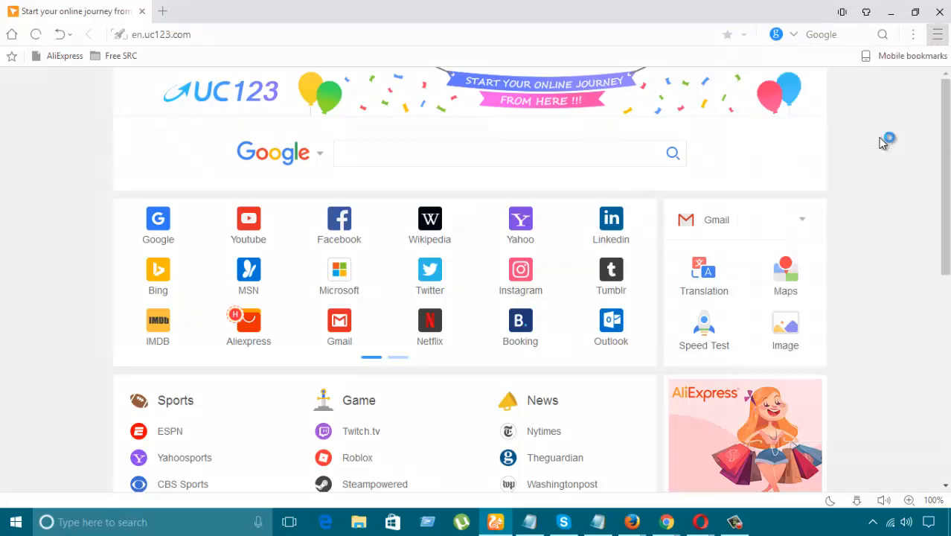